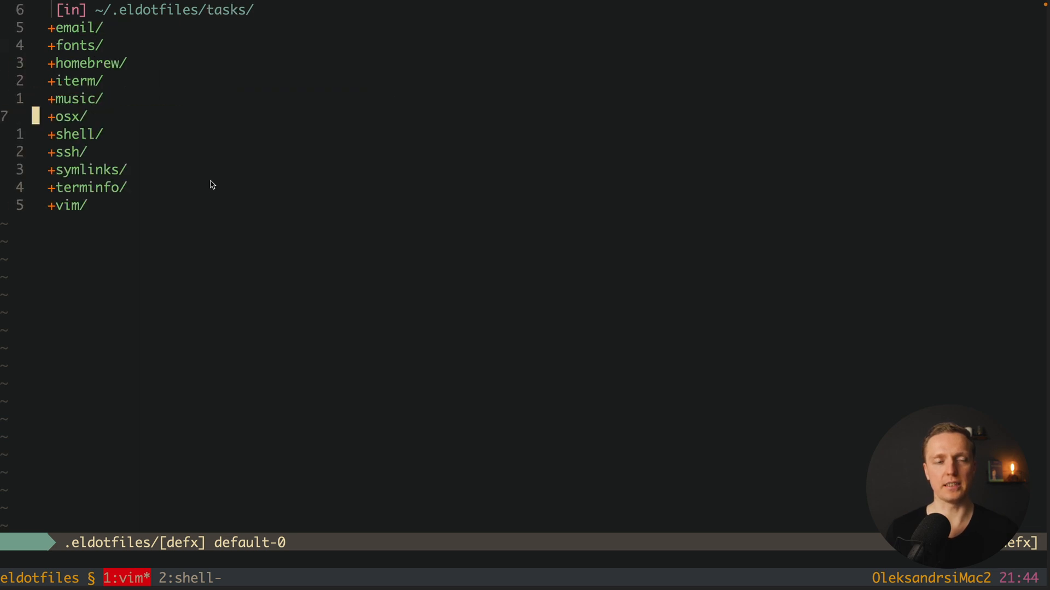
Move down through userProfile.component.ts to view its component decorator and profile logic.
key(j)
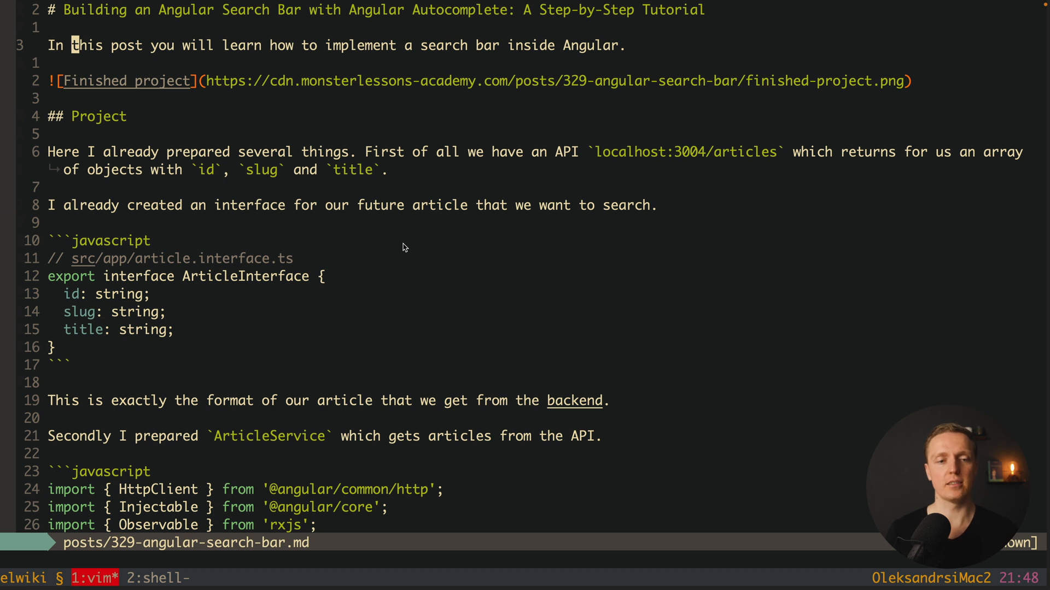
scroll(down, 3)
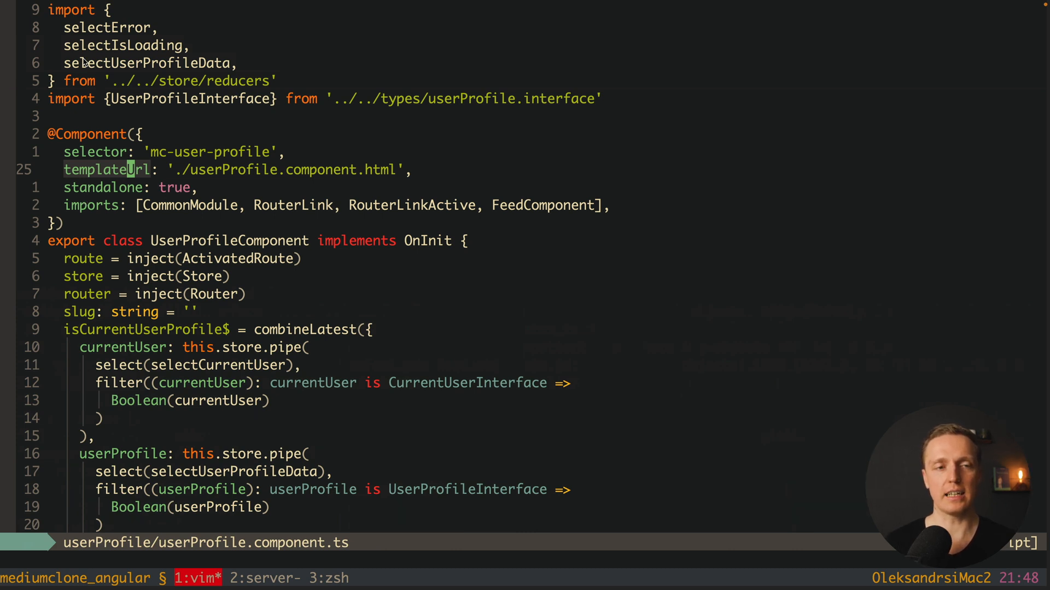
mouse_move(85, 288)
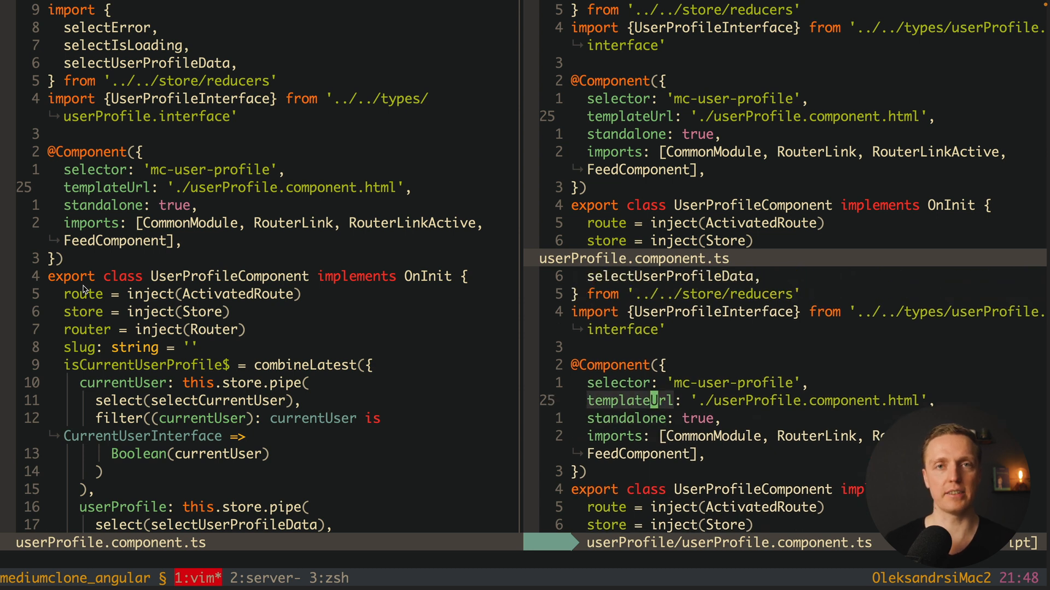
mouse_move(113, 290)
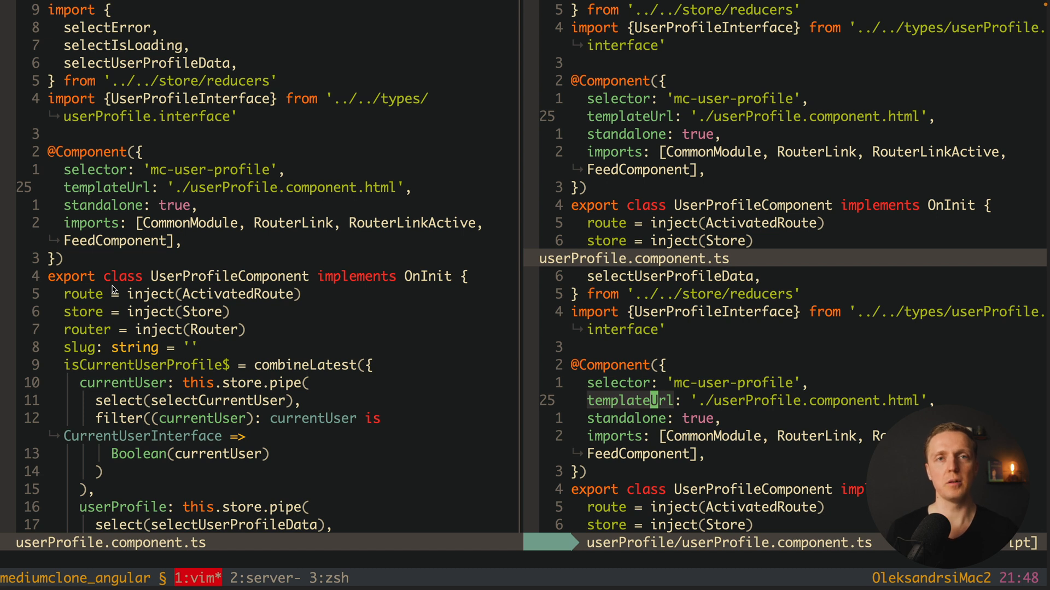
Scroll through the userProfile component shown across the vertical and horizontal splits.
scroll(down, 3)
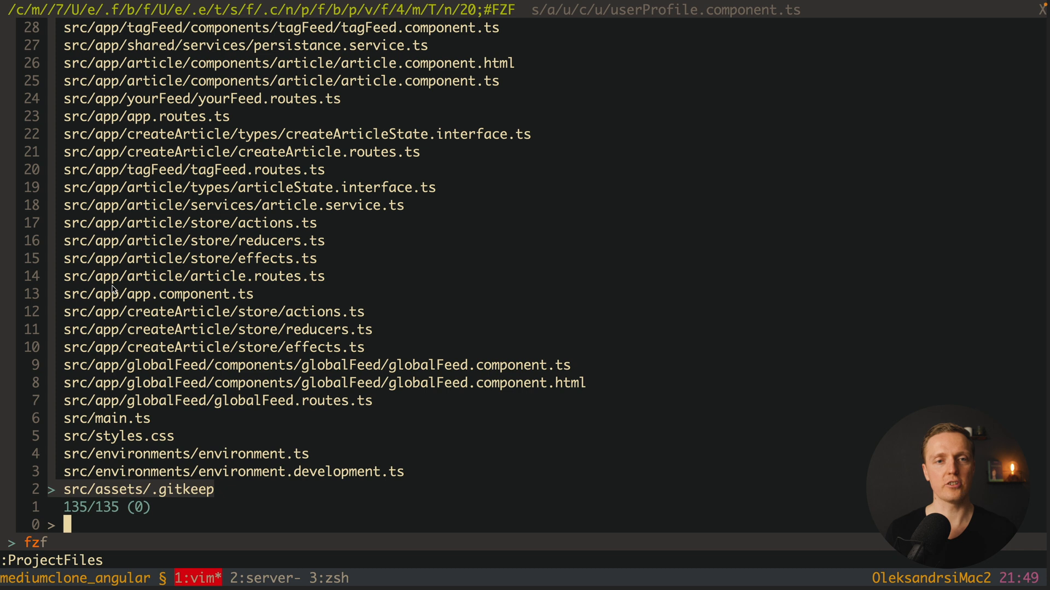
Fuzzy-search the project files for 'create ar' 'inter' and open createArticleState.interface.ts.
text(create article state)
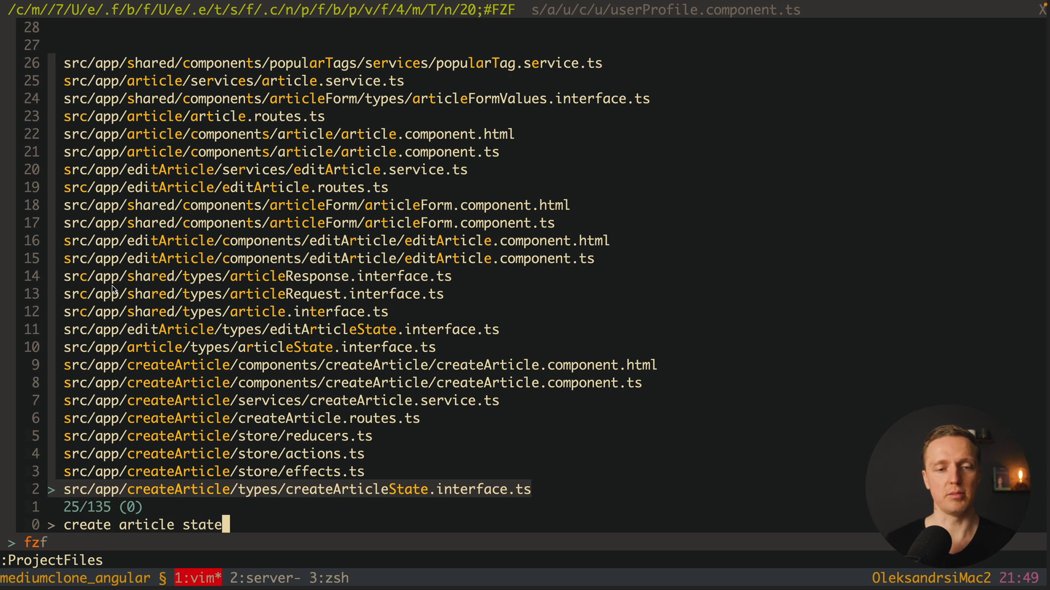
text(inter)
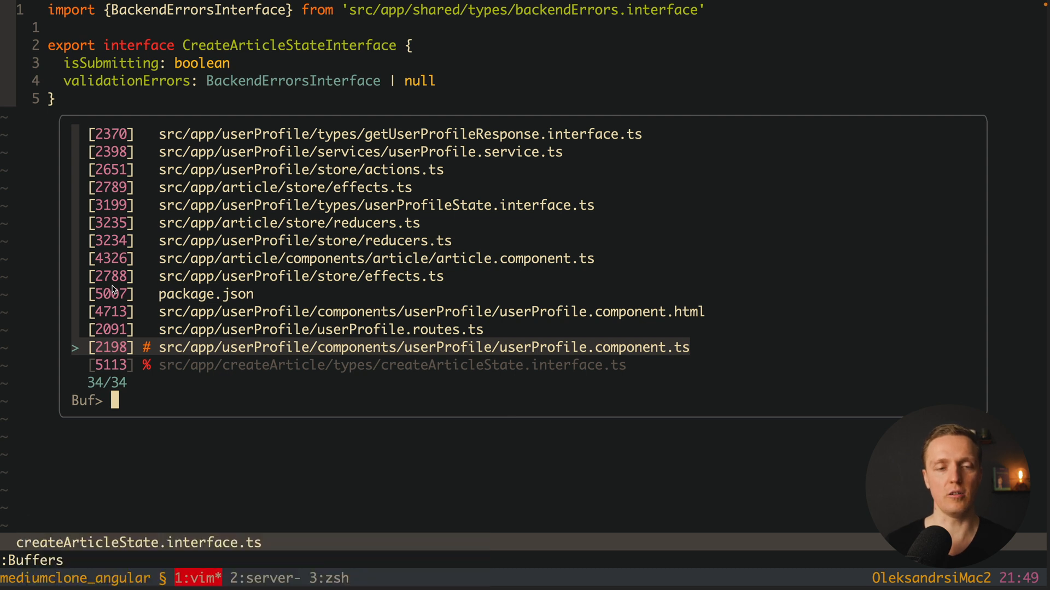
text(pa)
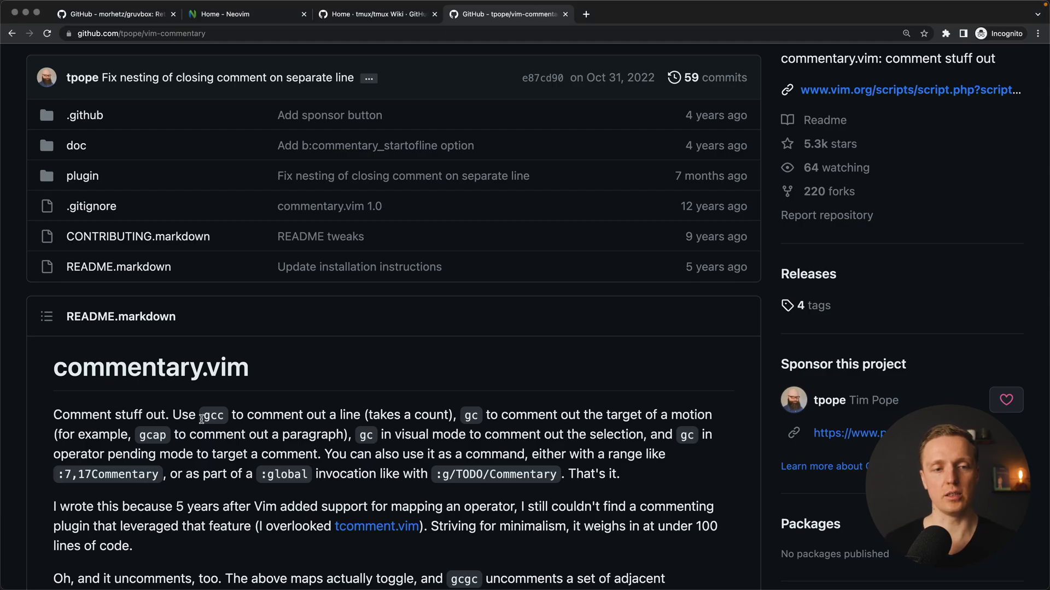
double_click(212, 414)
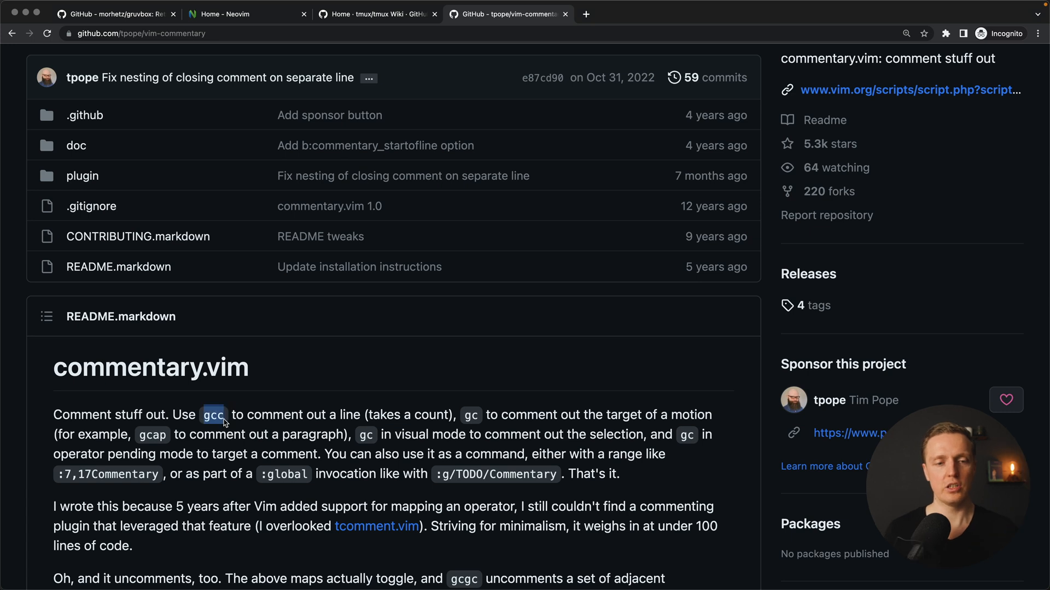
drag(228, 414, 384, 415)
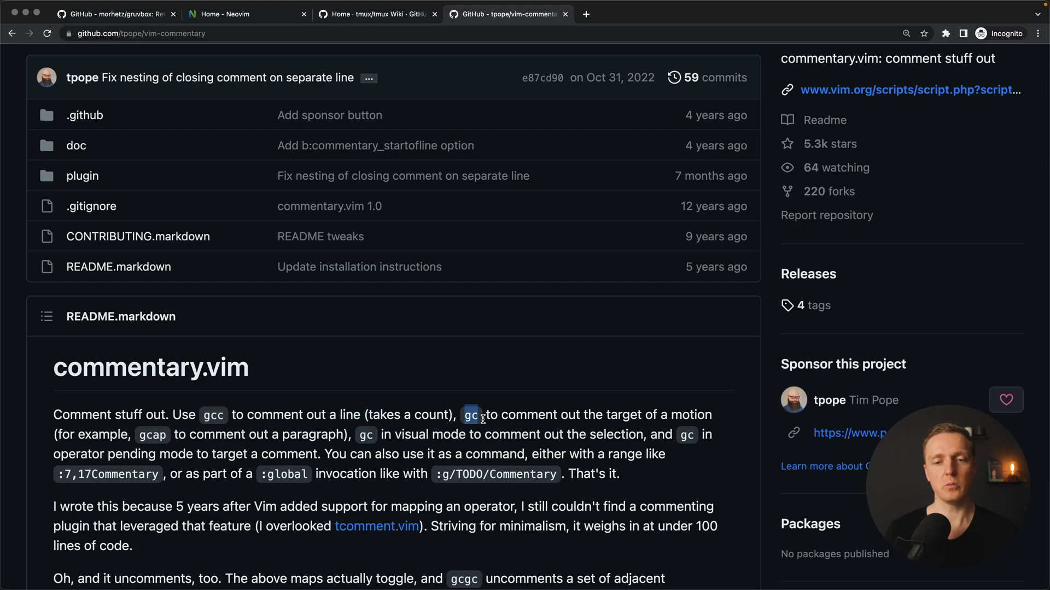
drag(483, 415, 694, 414)
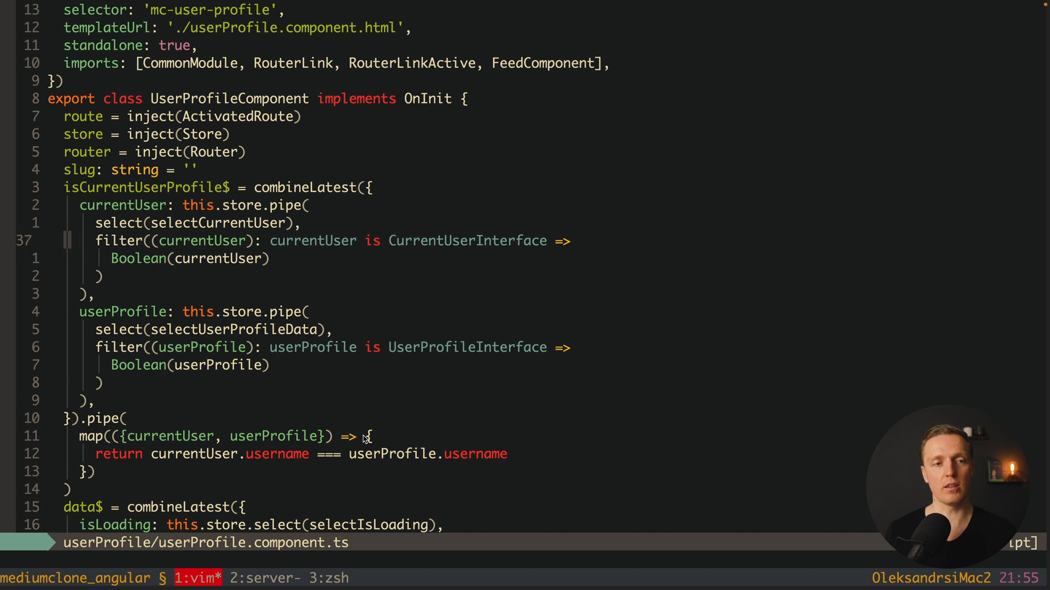
Scroll through the Plug entries in the dotfiles nvim/init.vim.
scroll(down, 3)
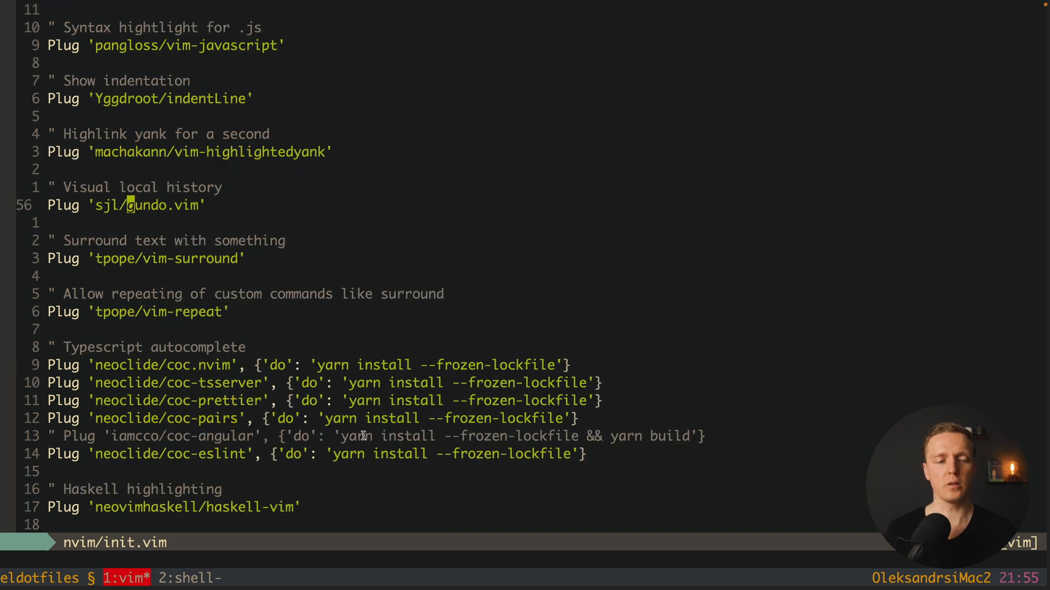
Run the Gundo command to show the undo tree beside init.vim with the copilot.vim diff.
text(:G)
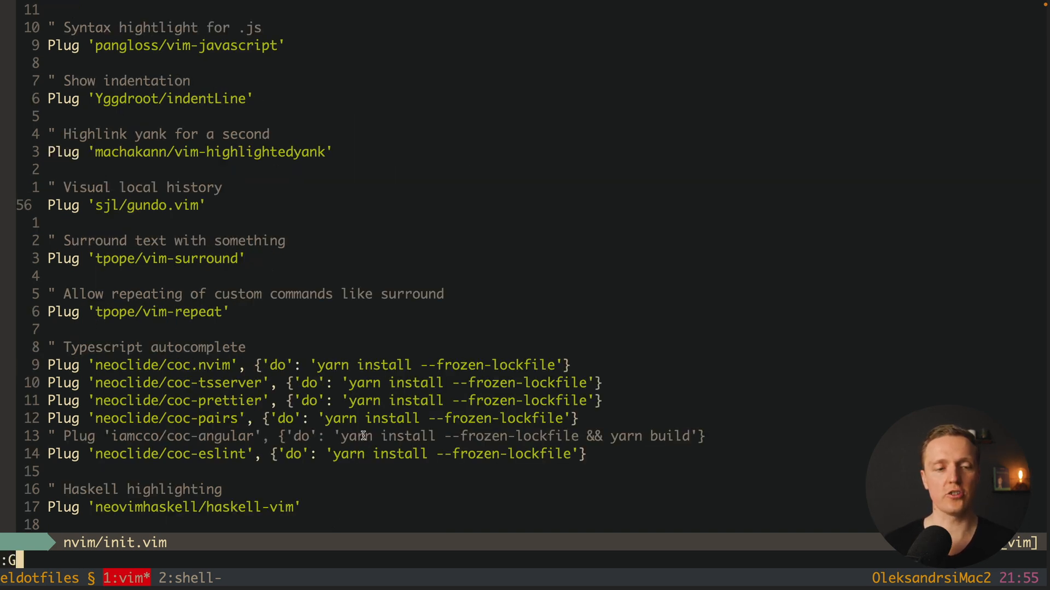
text(undoHide)
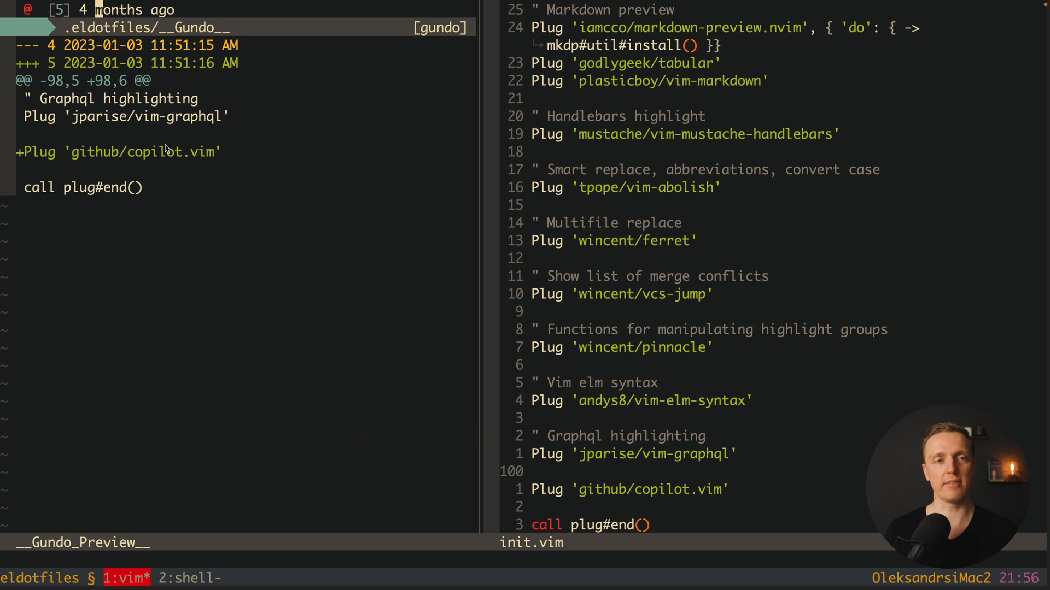
mouse_move(141, 49)
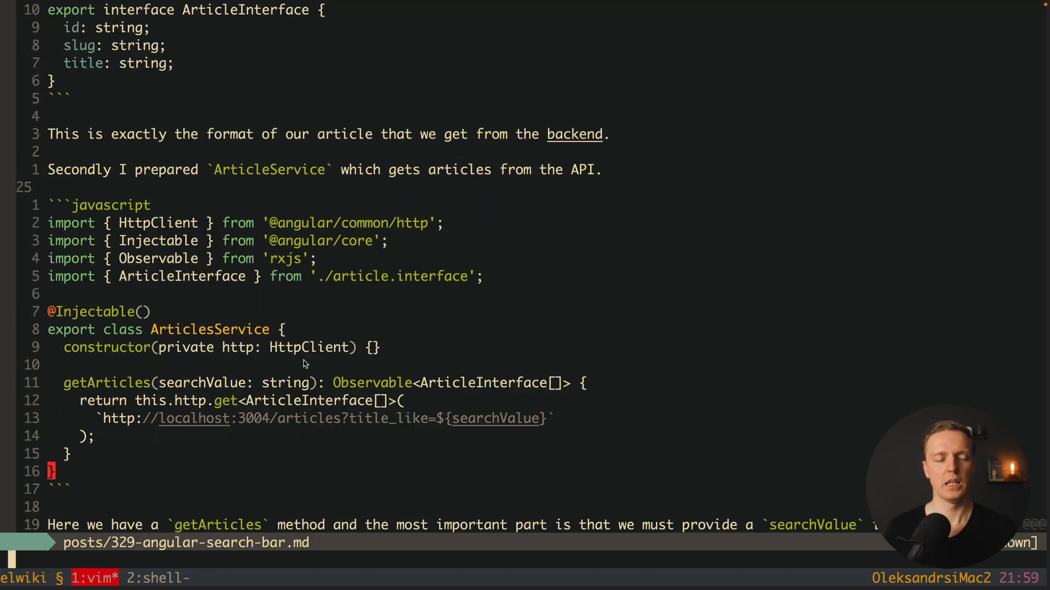
Run :MarkdownPreview on 329-angular-search-bar.md to render it live in the browser.
text(:MarkdownPreview)
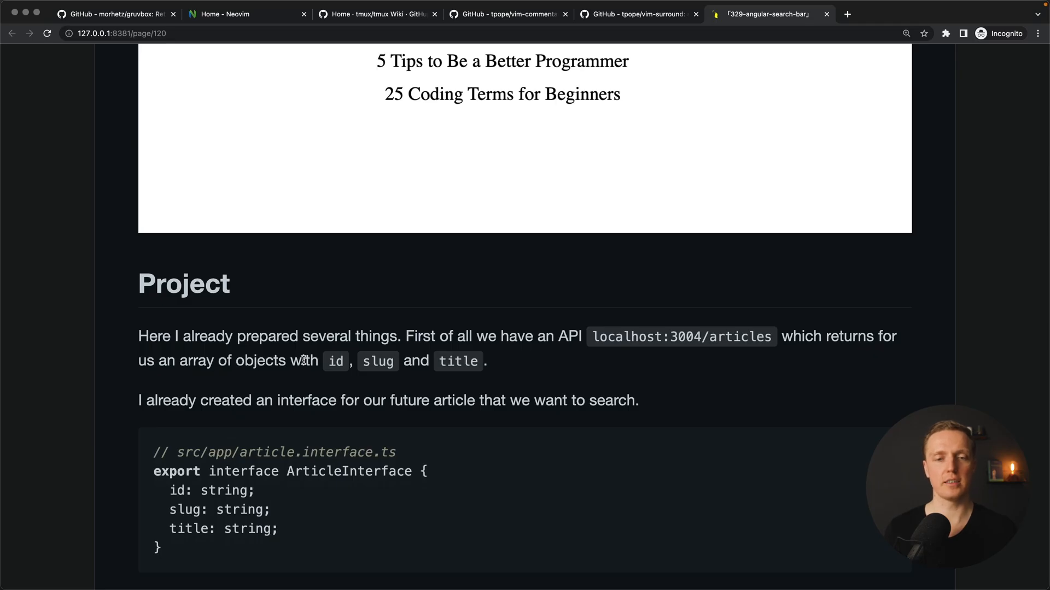
scroll(down, 3)
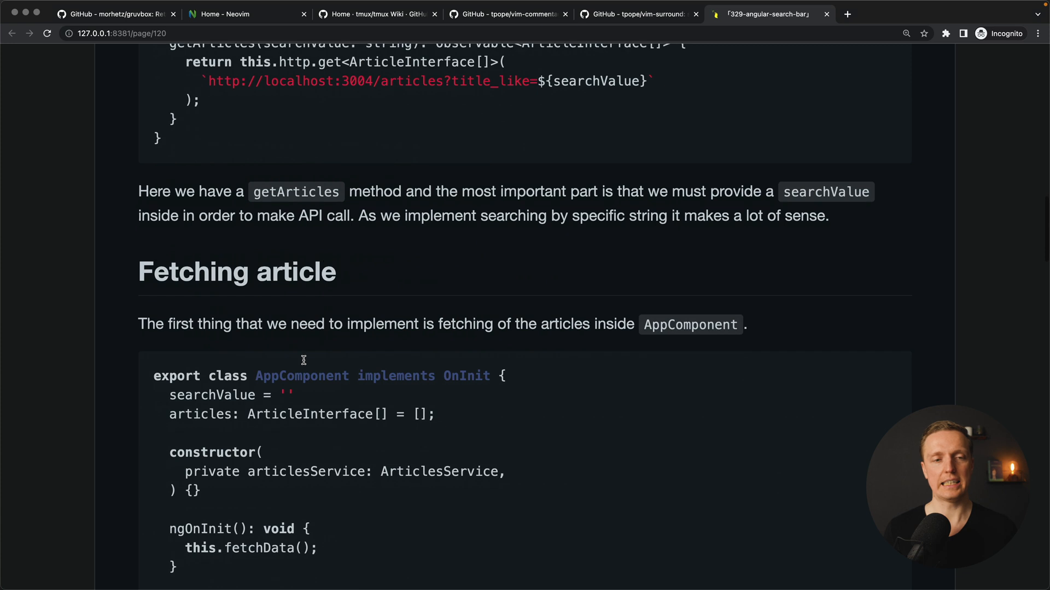
scroll(down, 3)
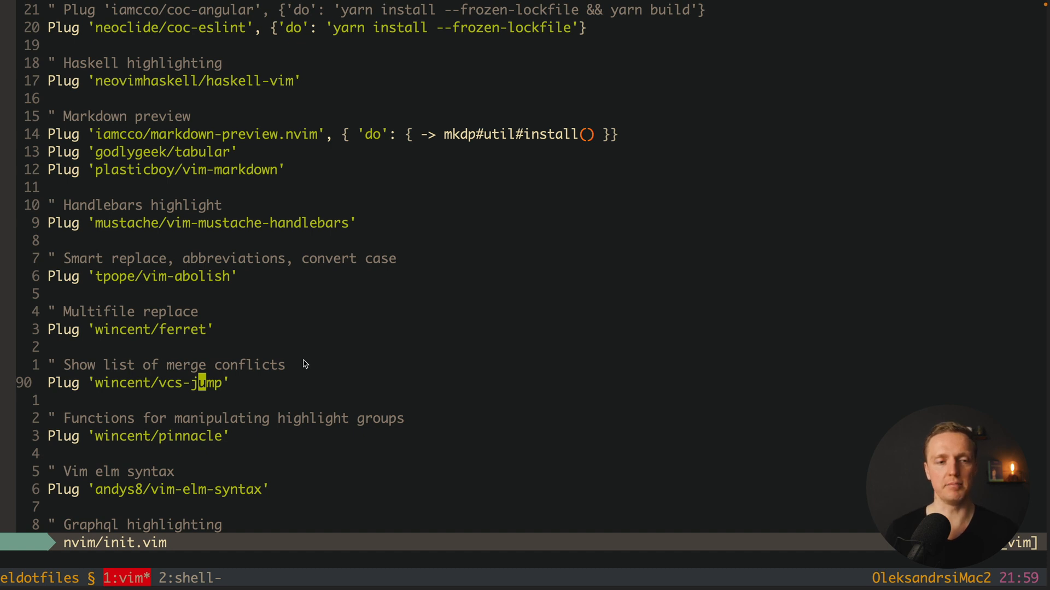
Scroll down through the Plug entries in nvim/init.vim.
scroll(down, 3)
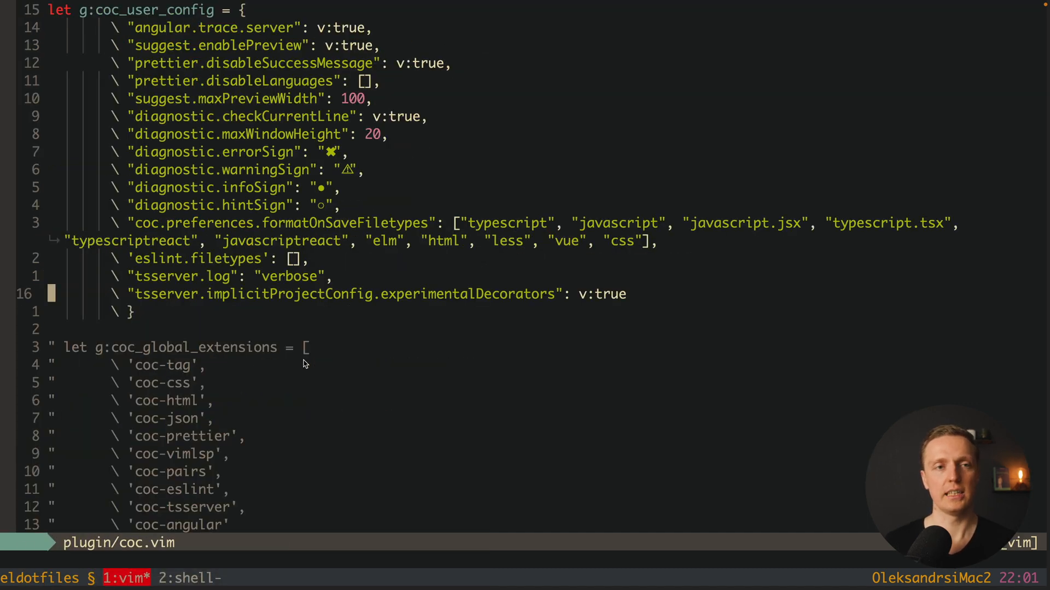
Scroll plugin/coc.vim down to the g:coc_user_config settings and commented global extensions.
scroll(down, 3)
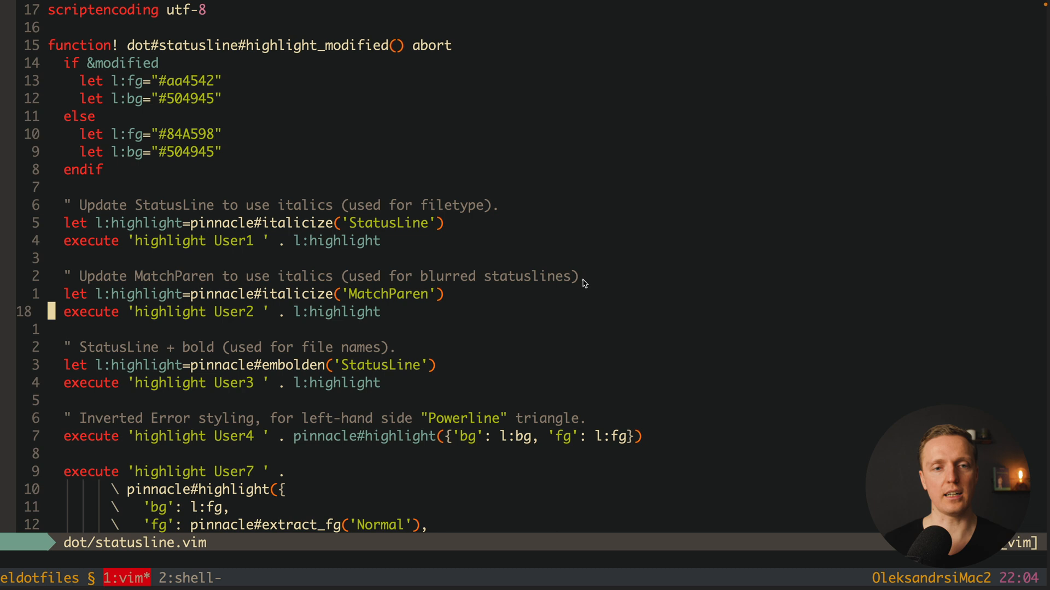
Scroll through the highlight_modified function and User highlight groups in dot/statusline.vim.
scroll(down, 3)
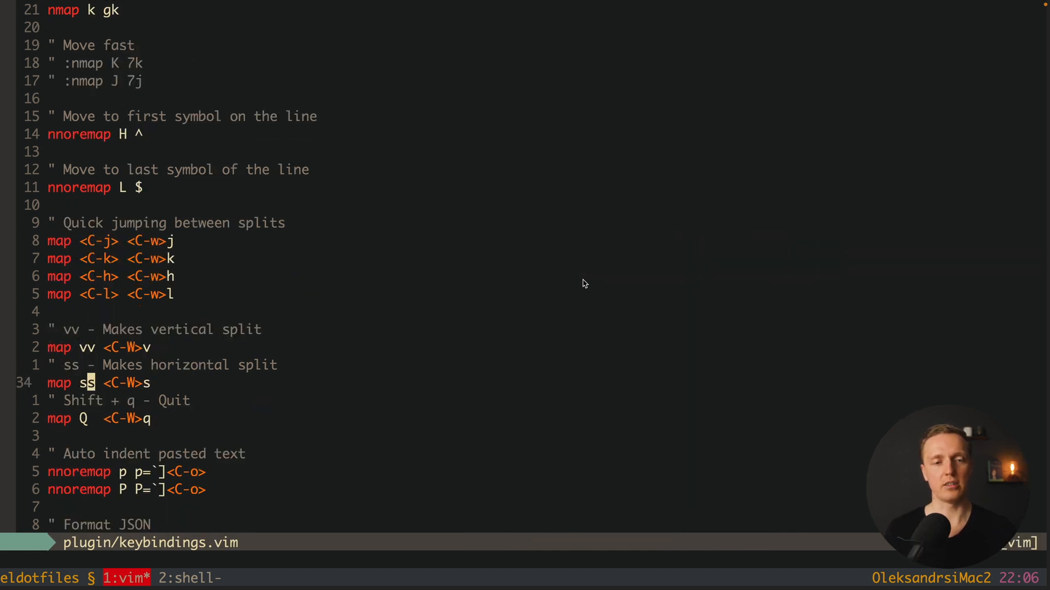
Scroll through the split-navigation, quit and paste-indent mappings in plugin/keybindings.vim.
scroll(down, 3)
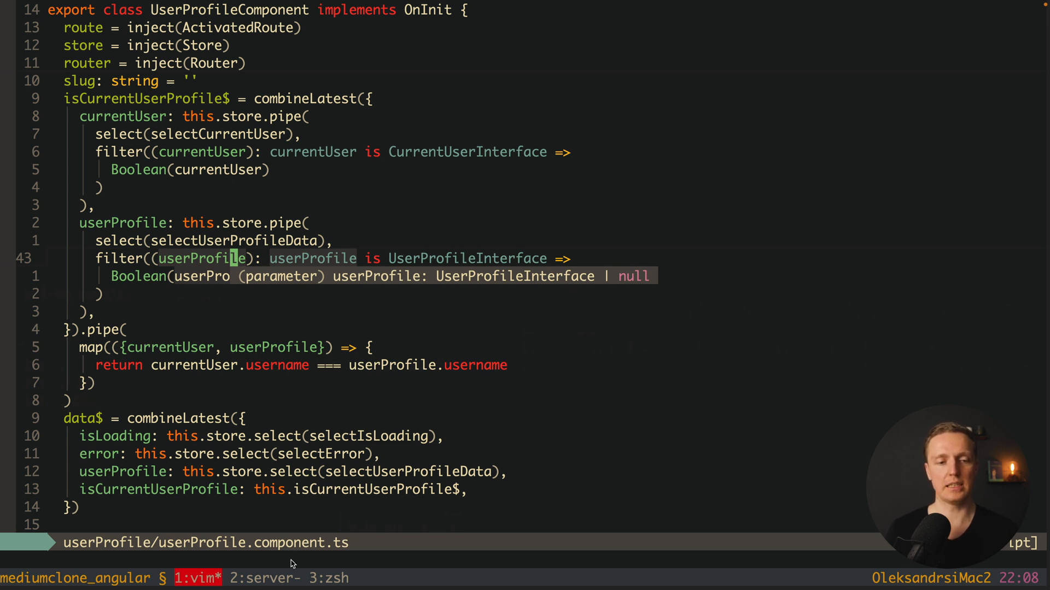
mouse_move(367, 579)
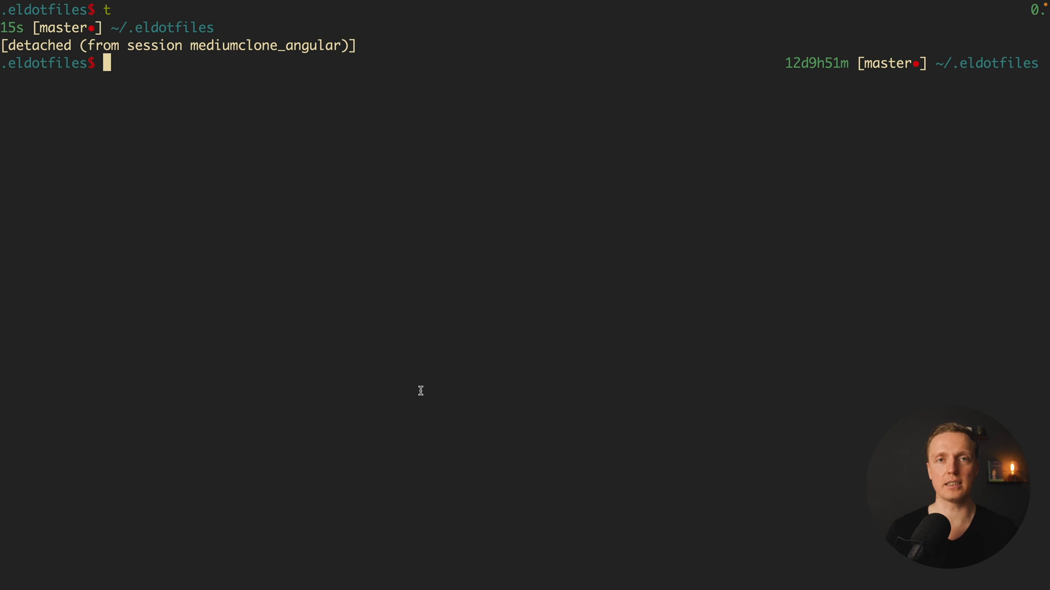
Run the t alias to jump into the ng16 example project session.
text(typescript": "~5.0.2")
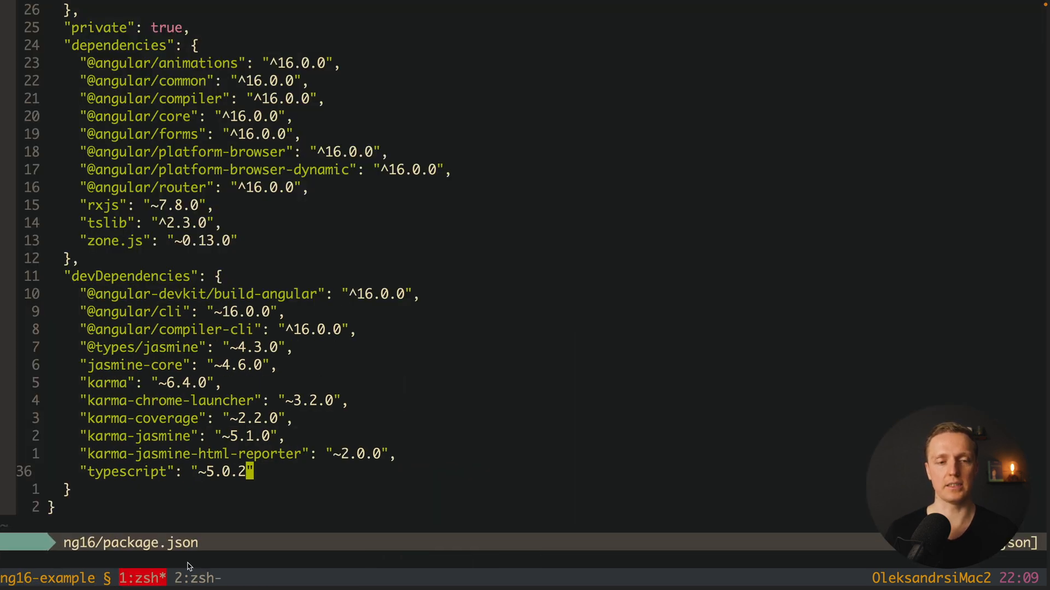
Switch to tmux window 2:zsh showing the npm ERESOLVE dependency errors.
click(196, 579)
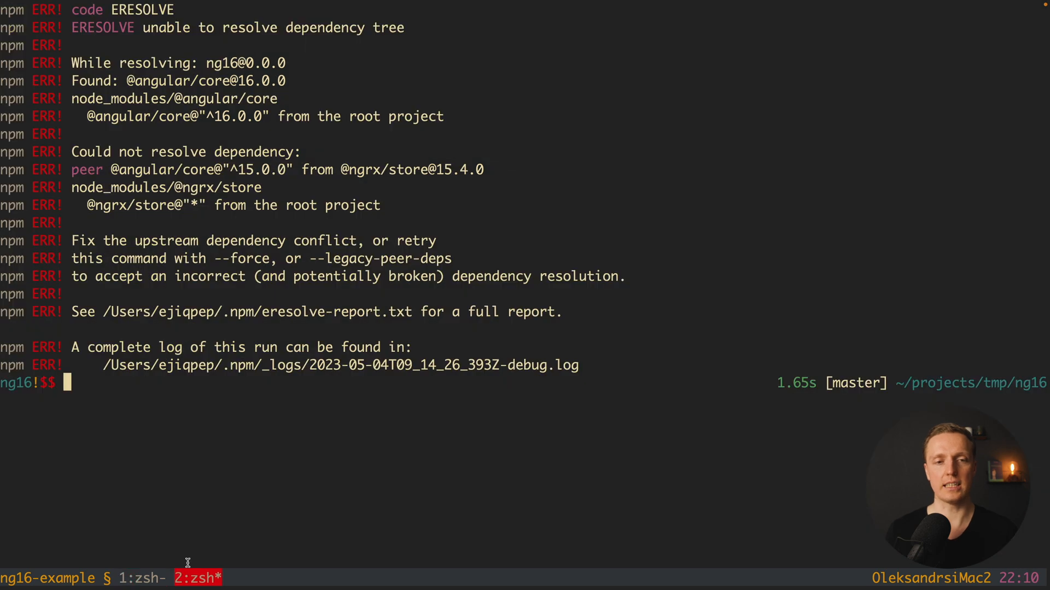